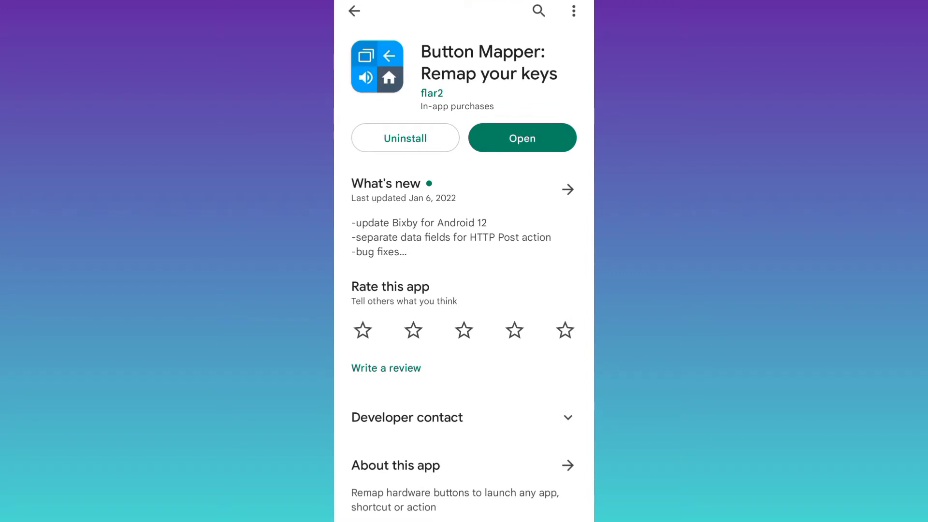
- Launch Button Mapper from its Google Play Store page
{"action": "left_click", "coordinate": [521, 137]}
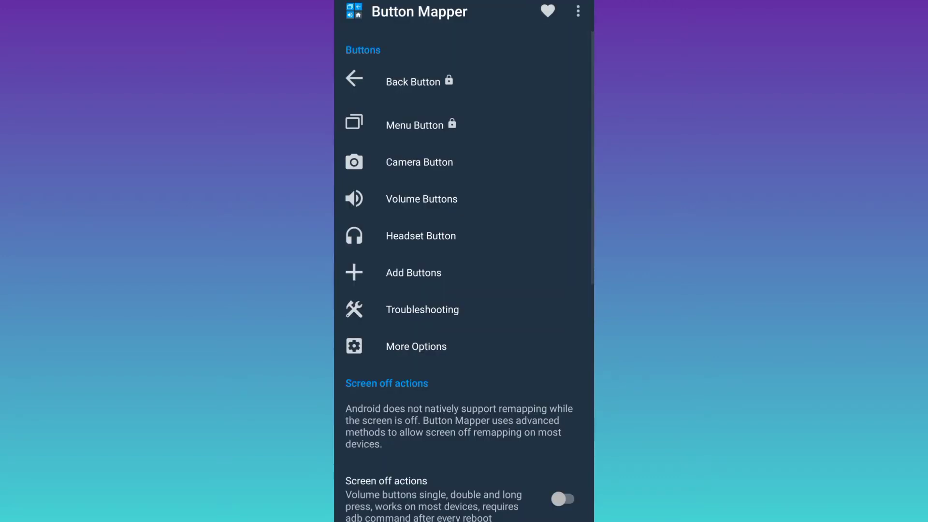
- Open the Volume Buttons remapping settings in Button Mapper
{"action": "left_click", "coordinate": [421, 199]}
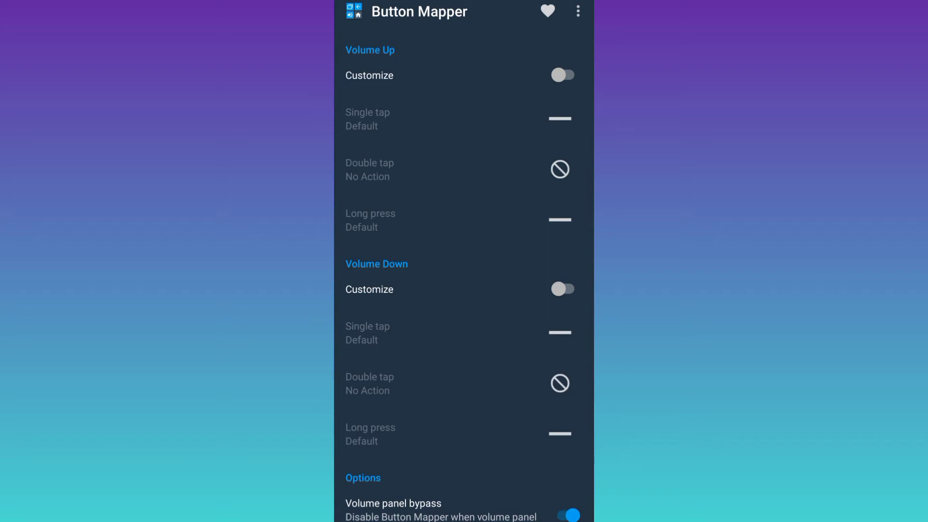
- Enable Volume Up and Volume Down customization, setting Volume Up single tap to No Action
{"action": "left_click", "coordinate": [563, 76]}
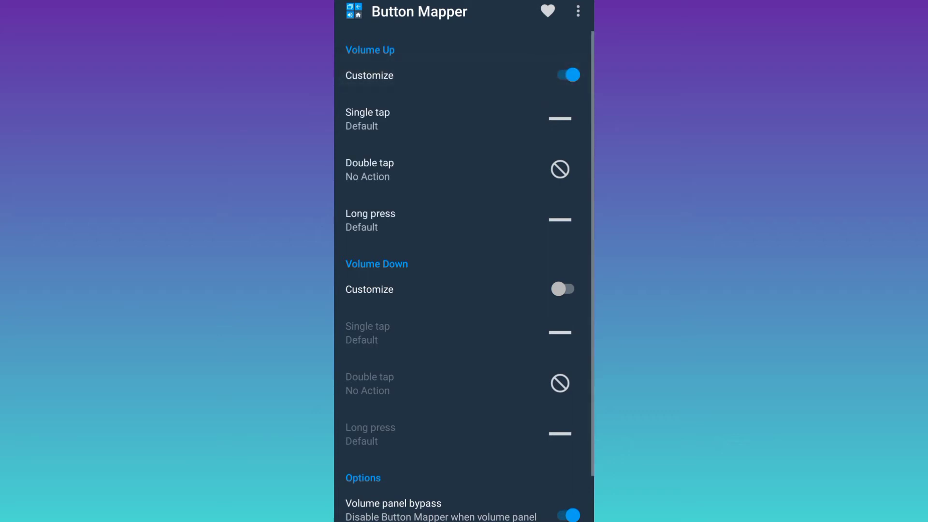
{"action": "left_click", "coordinate": [461, 118]}
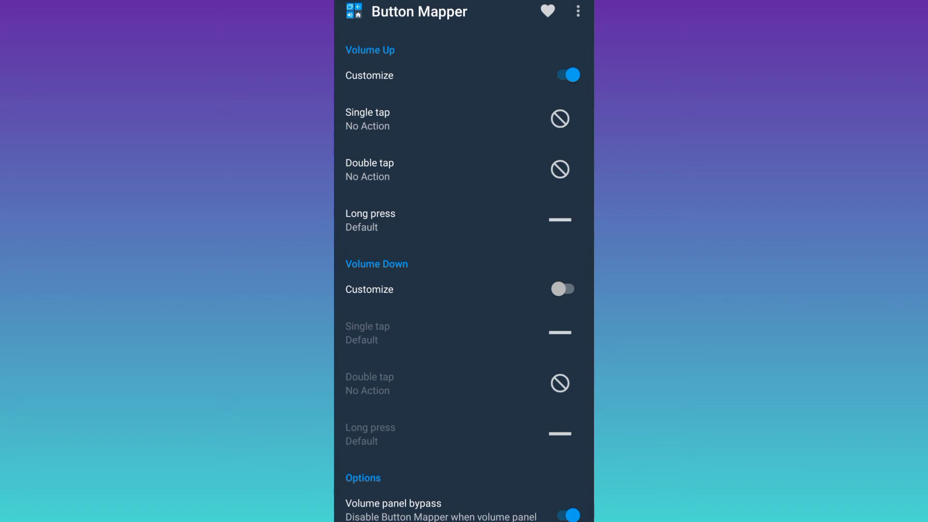
{"action": "left_click", "coordinate": [562, 289]}
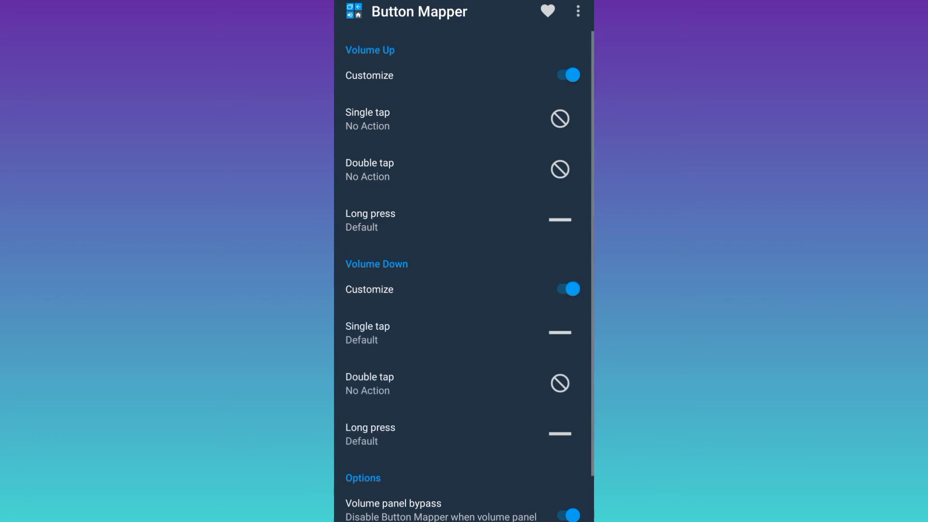